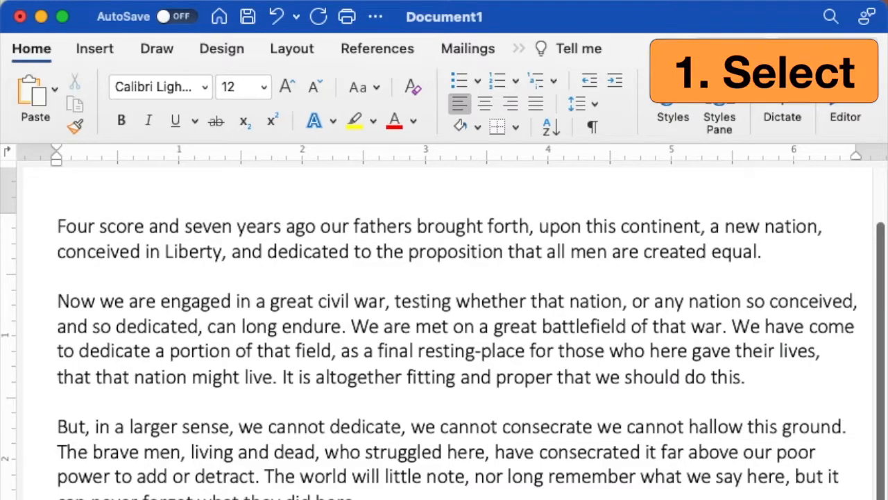
pyautogui.moveTo(219, 267)
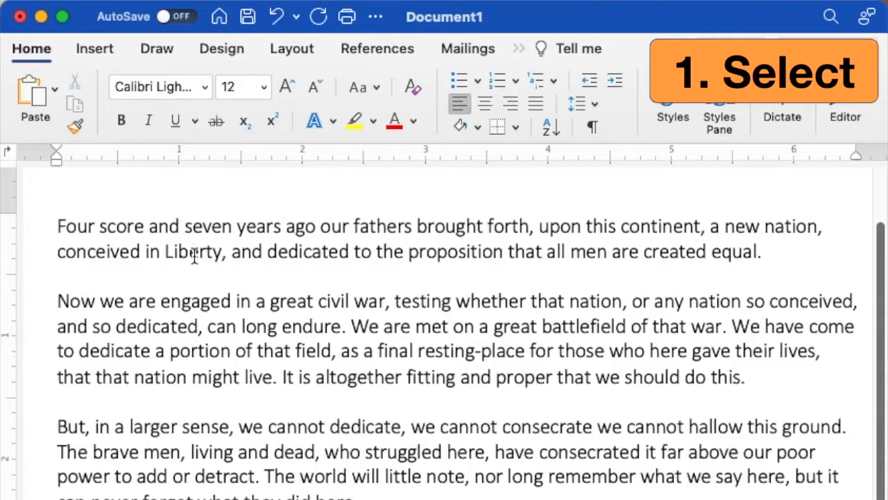
# Step: Select the word Liberty in the first sentence of the Gettysburg Address
pyautogui.doubleClick(193, 252)
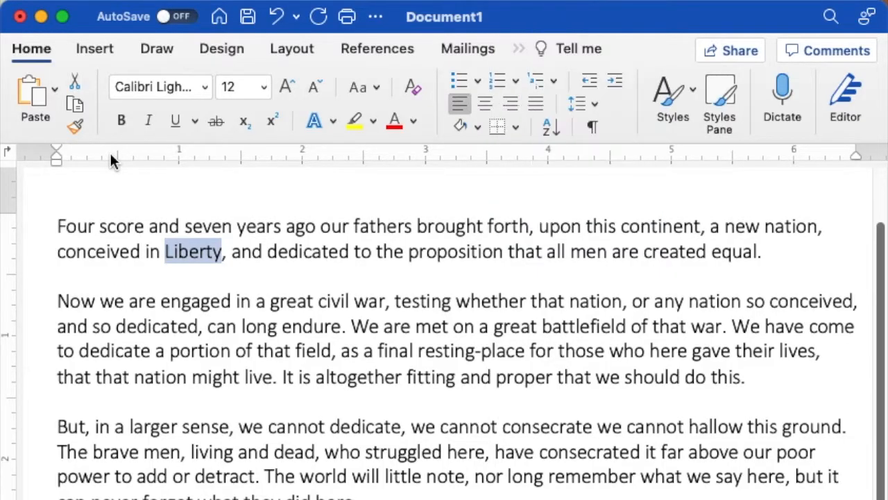
pyautogui.moveTo(75, 81)
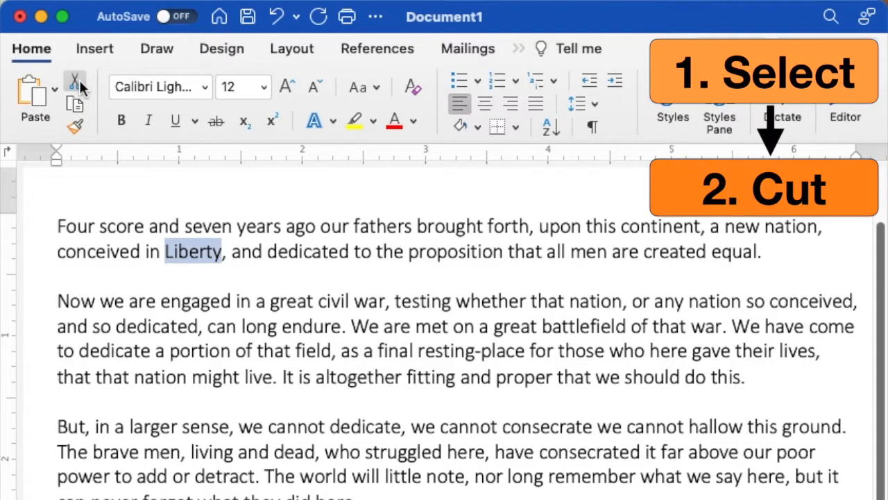
# Step: Cut Liberty so the sentence reads "conceived in, and dedicated"
pyautogui.click(75, 81)
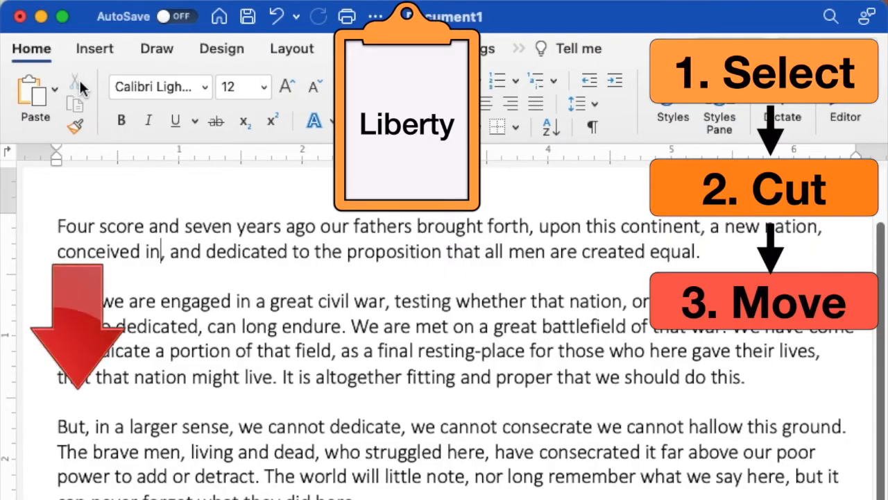
pyautogui.moveTo(64, 401)
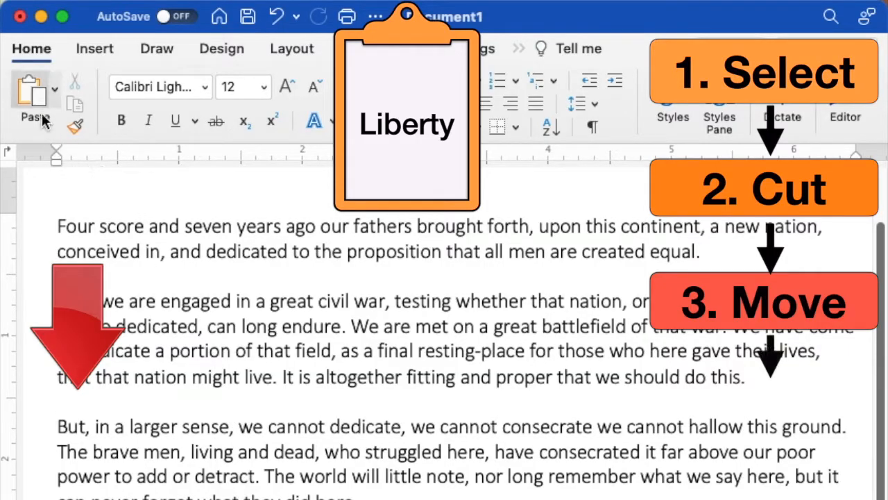
pyautogui.click(35, 97)
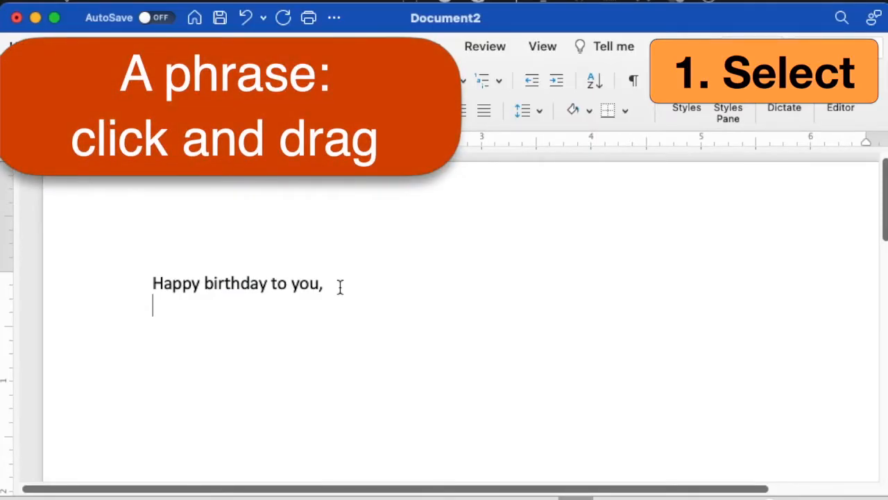
# Step: Select the full "Happy birthday to you," line in the second document
pyautogui.moveTo(206, 283); pyautogui.dragTo(322, 283)
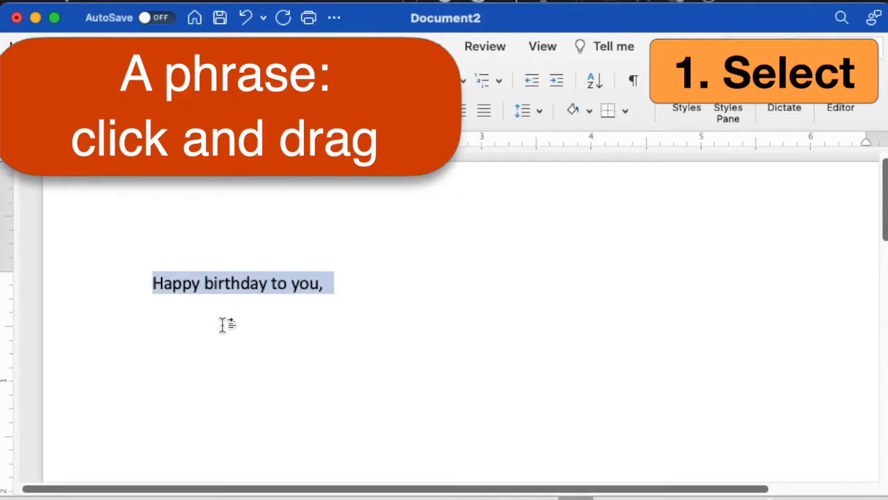
pyautogui.moveTo(229, 330)
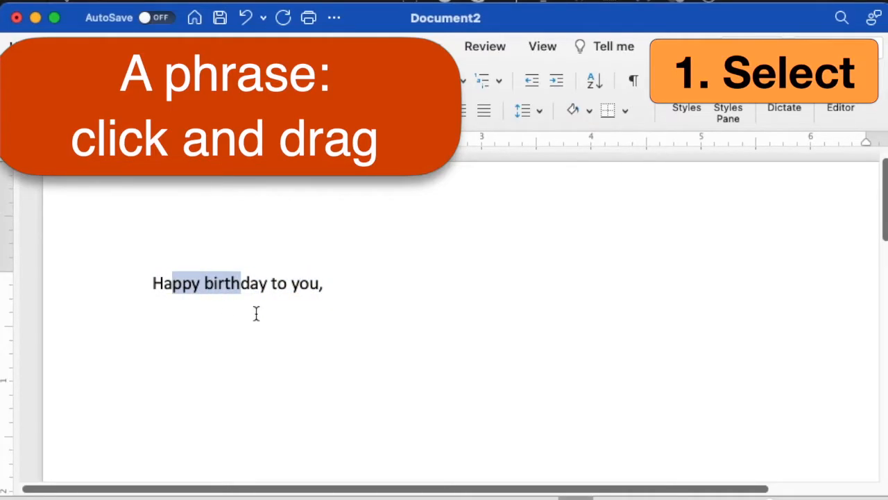
pyautogui.moveTo(272, 284)
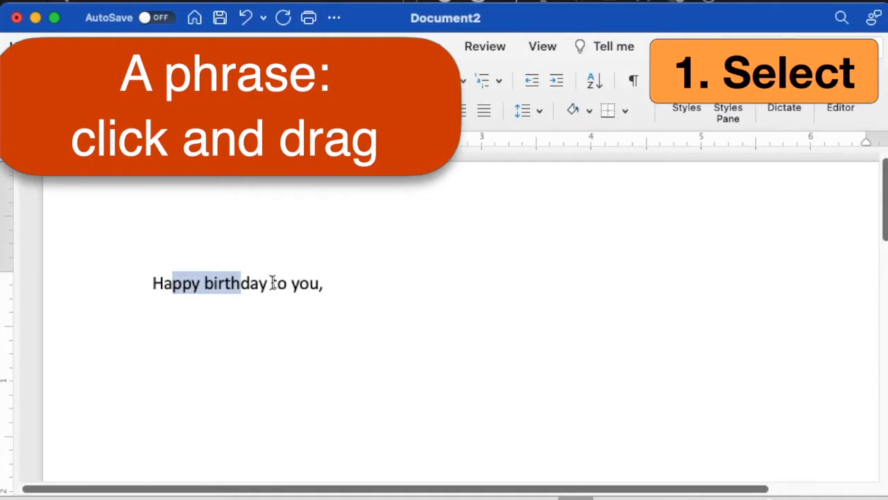
pyautogui.click(326, 283)
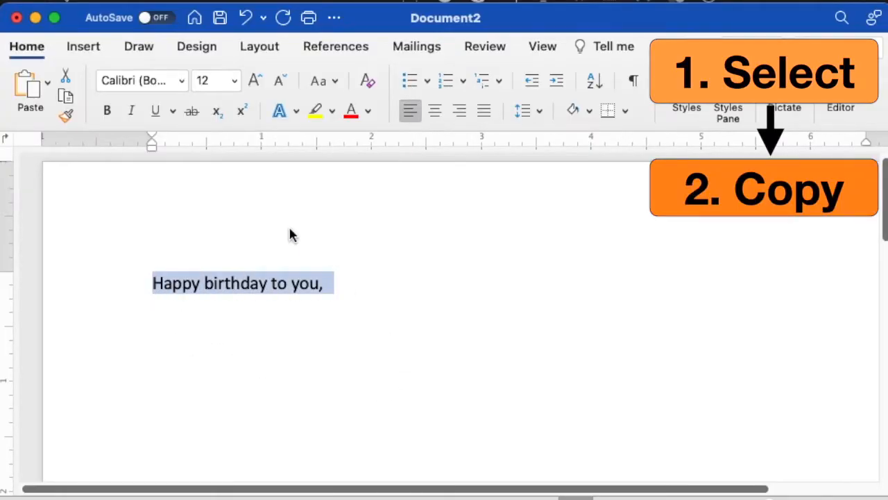
pyautogui.moveTo(234, 195)
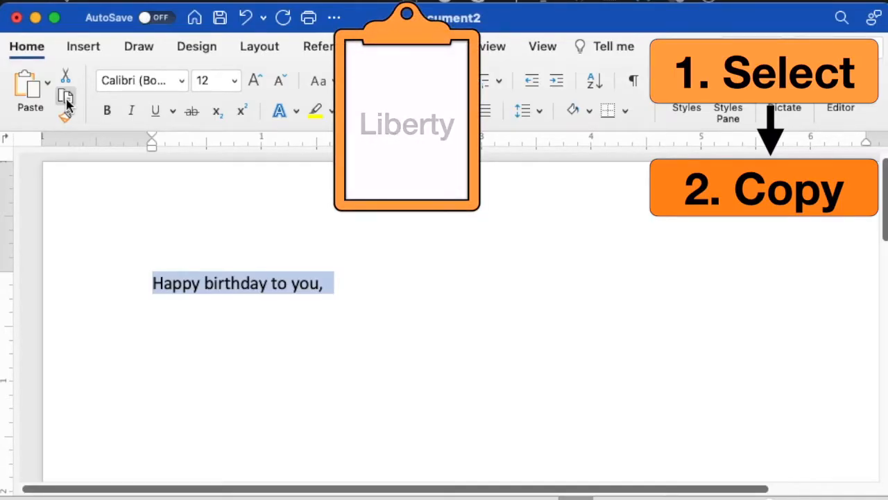
# Step: Copy the selected "Happy birthday to you," line, leaving the original in place
pyautogui.click(65, 97)
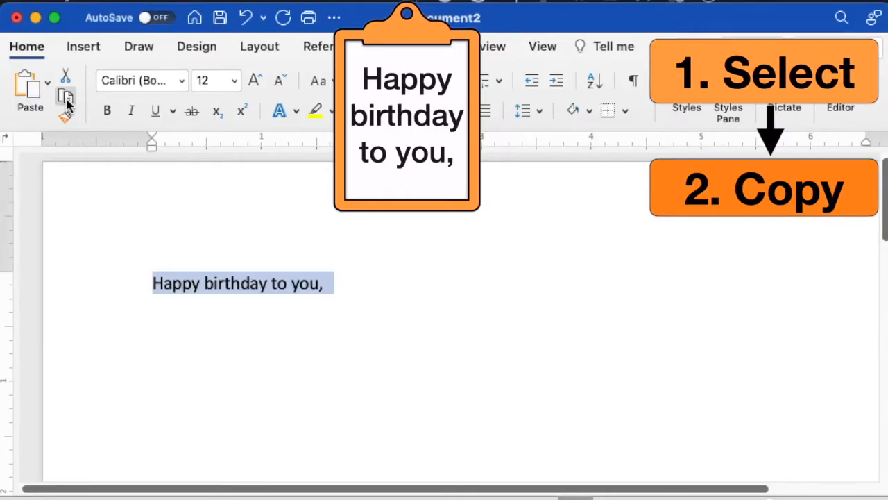
pyautogui.moveTo(247, 294)
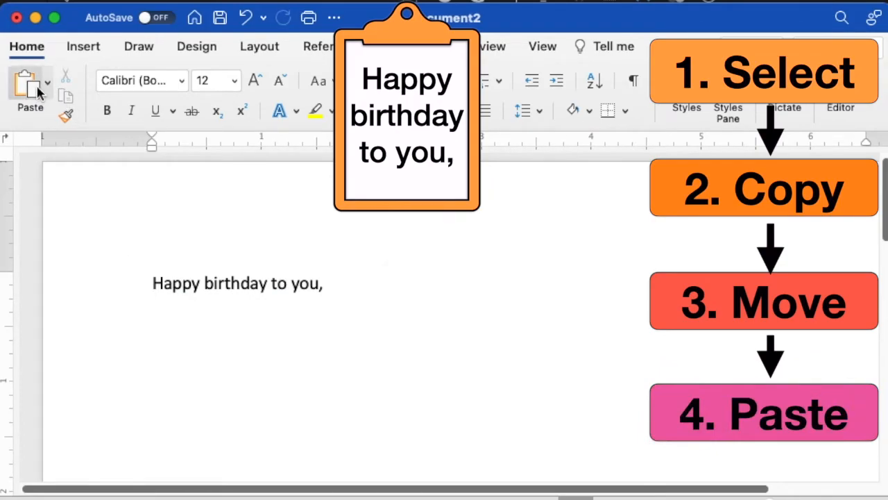
pyautogui.click(31, 84)
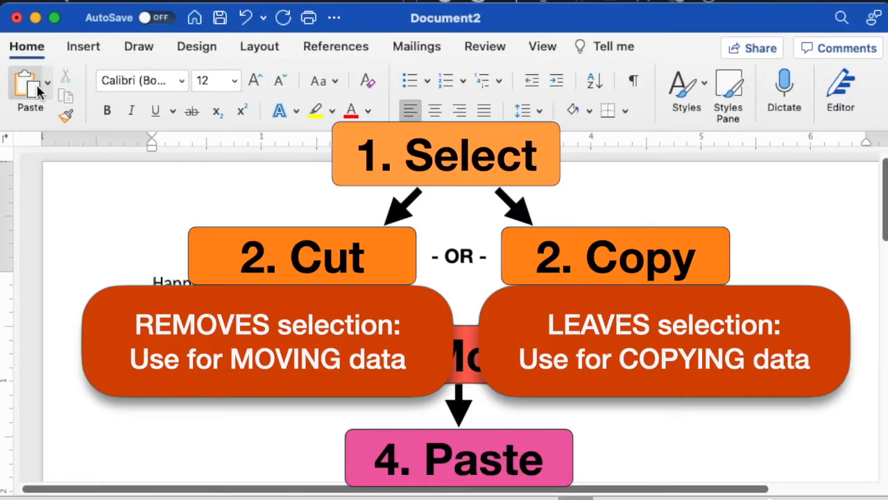
# Step: Paste "Happy birthday to you," repeatedly so it appears three times, one per line
pyautogui.click(31, 83)
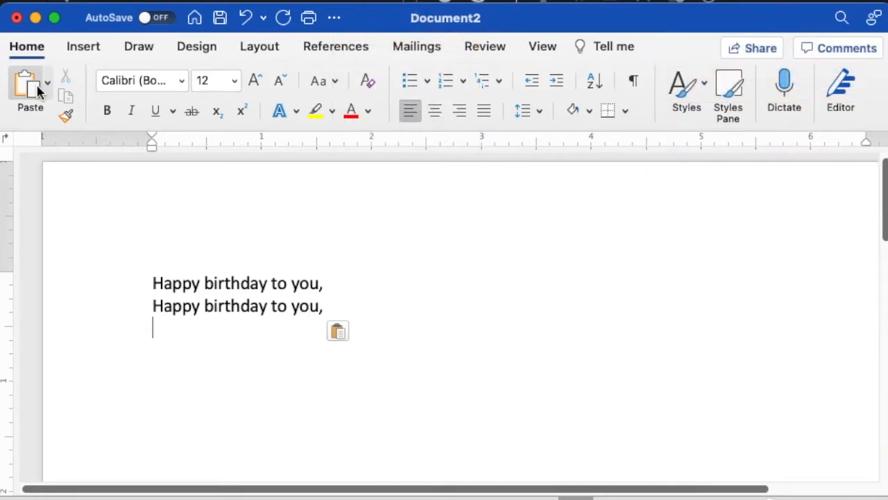
pyautogui.click(31, 90)
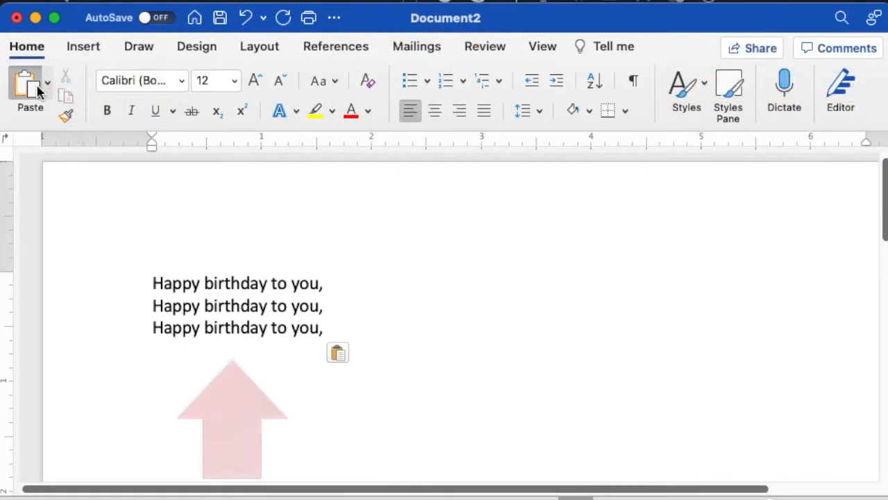
pyautogui.click(31, 84)
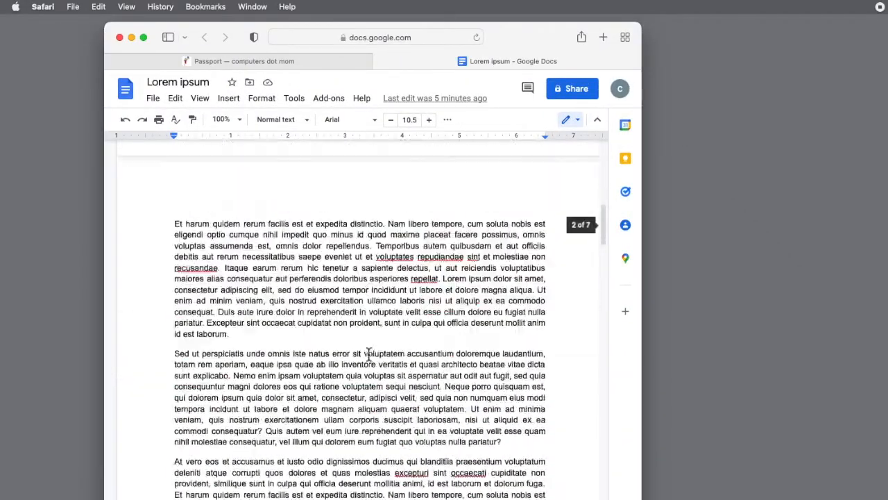
# Step: Scroll to the last page of the seven-page Lorem ipsum document
pyautogui.scroll(3)
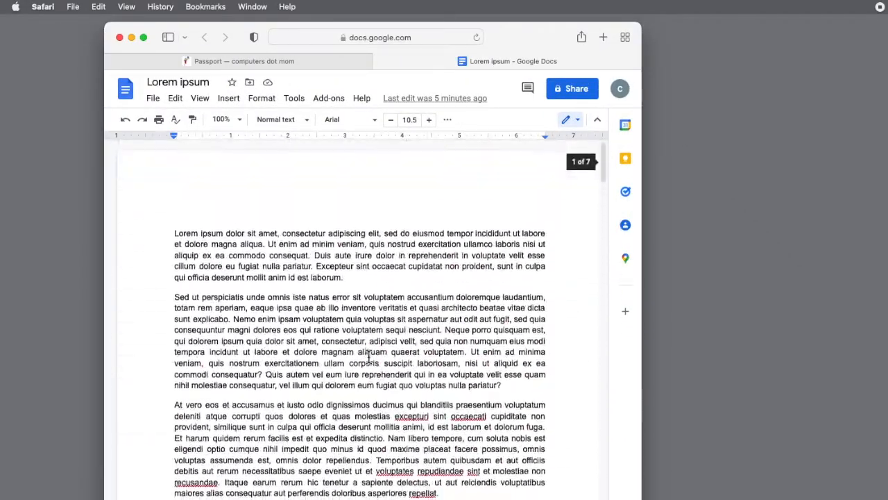
pyautogui.scroll(-3)
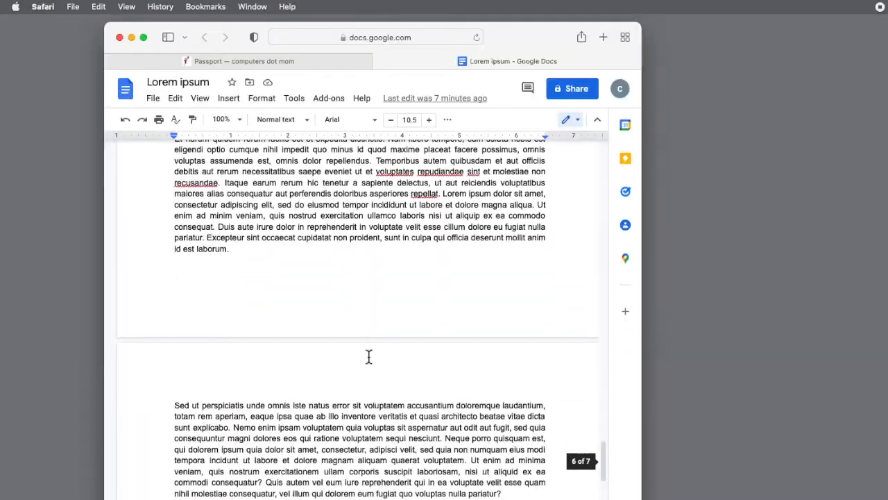
pyautogui.scroll(3)
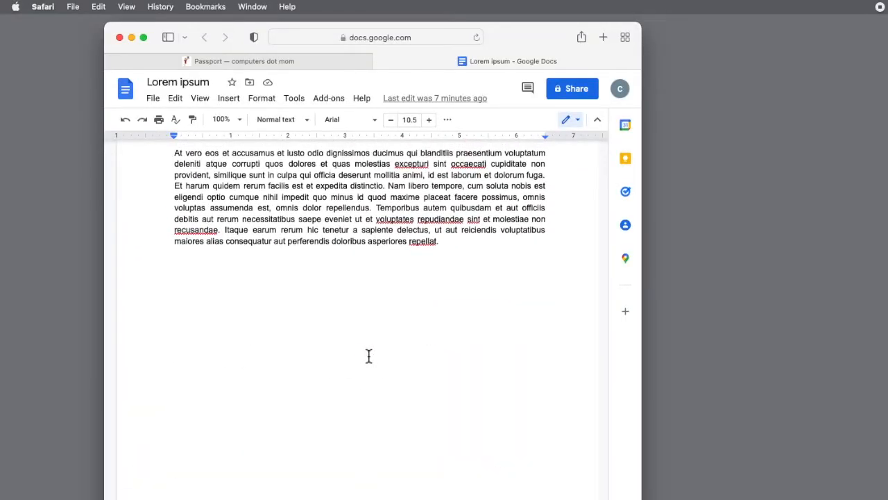
pyautogui.moveTo(239, 178)
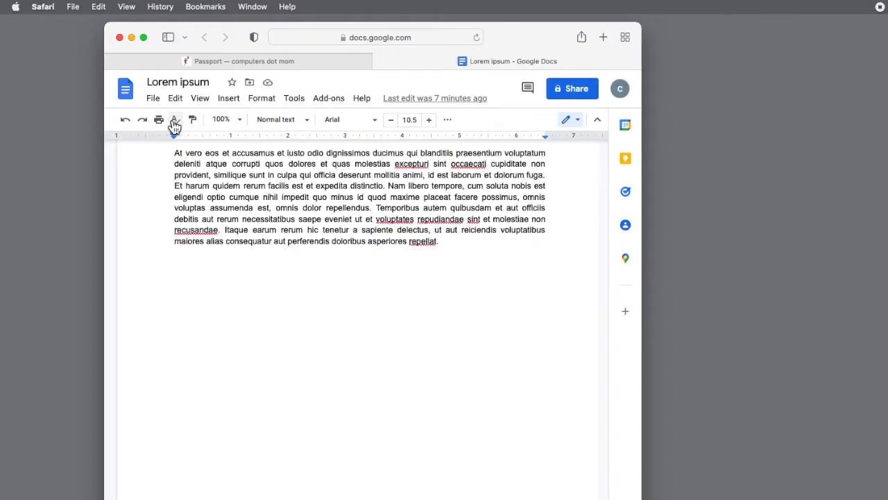
# Step: Use Edit > Select all to highlight the whole Lorem ipsum text
pyautogui.click(174, 97)
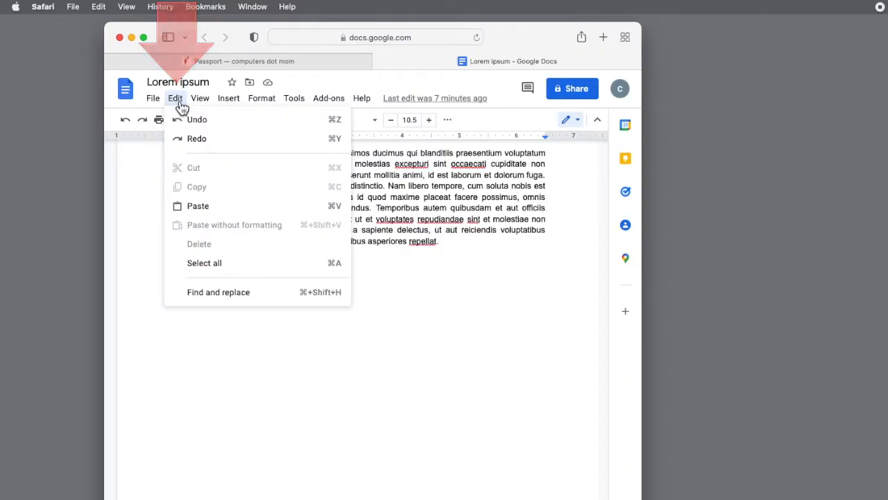
pyautogui.moveTo(225, 205)
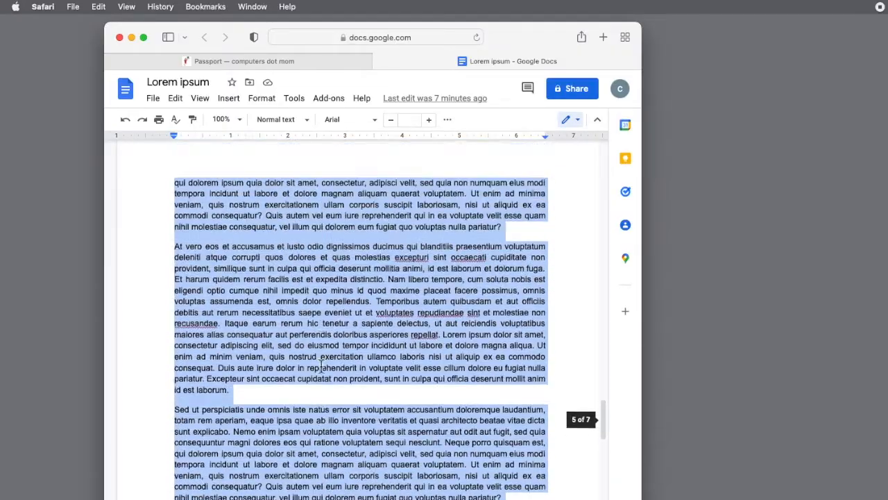
# Step: Copy the entire selected Lorem ipsum text via Edit > Copy
pyautogui.scroll(3)
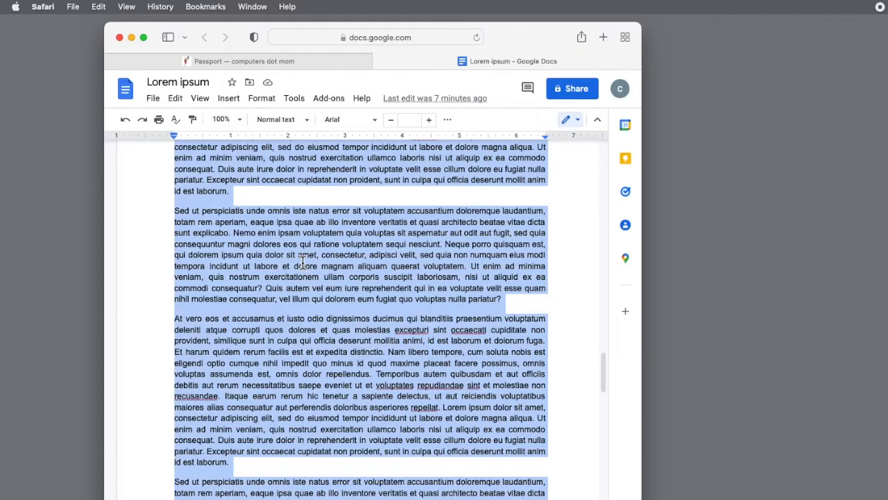
pyautogui.moveTo(175, 97)
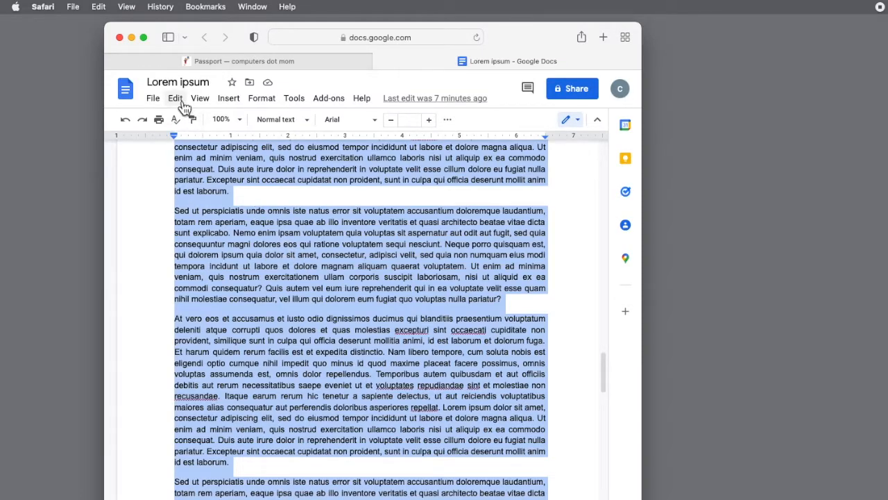
pyautogui.click(174, 97)
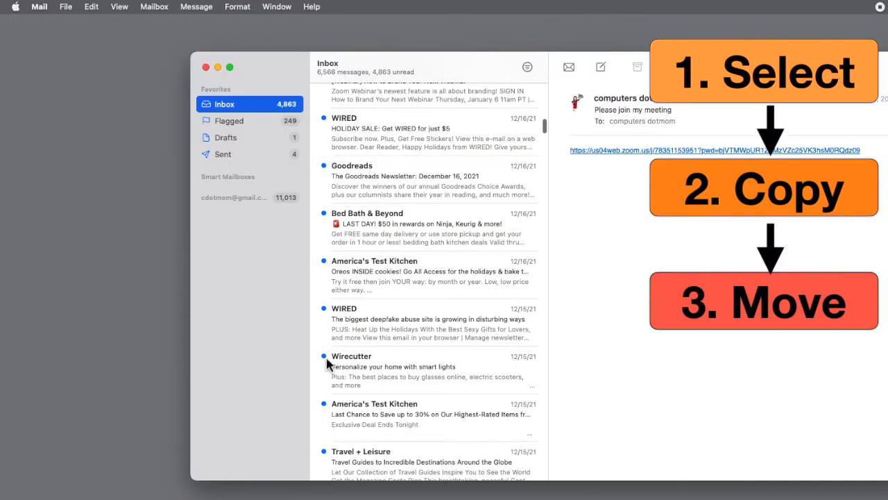
# Step: Create a new Mail message and paste the Lorem ipsum text into its body
pyautogui.click(600, 66)
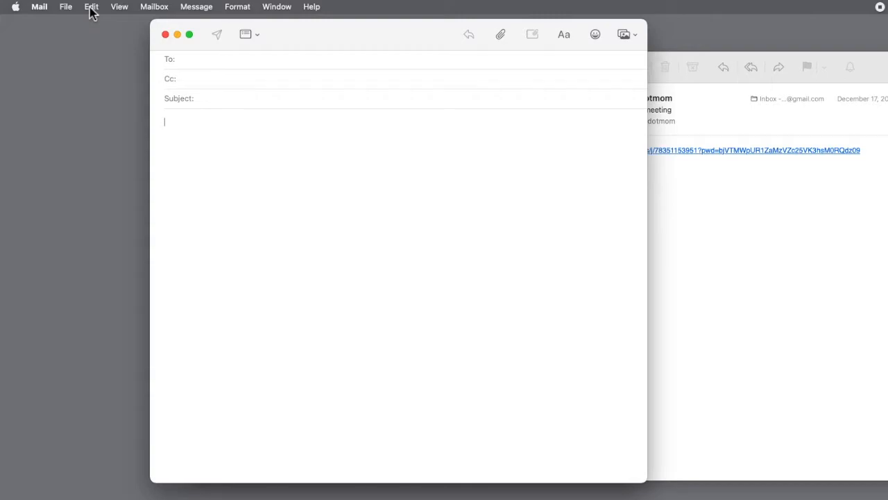
pyautogui.click(92, 5)
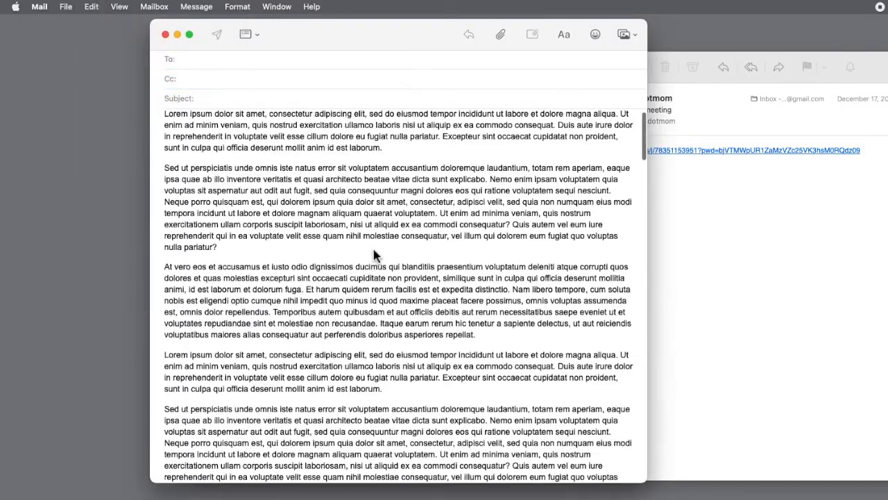
pyautogui.scroll(-3)
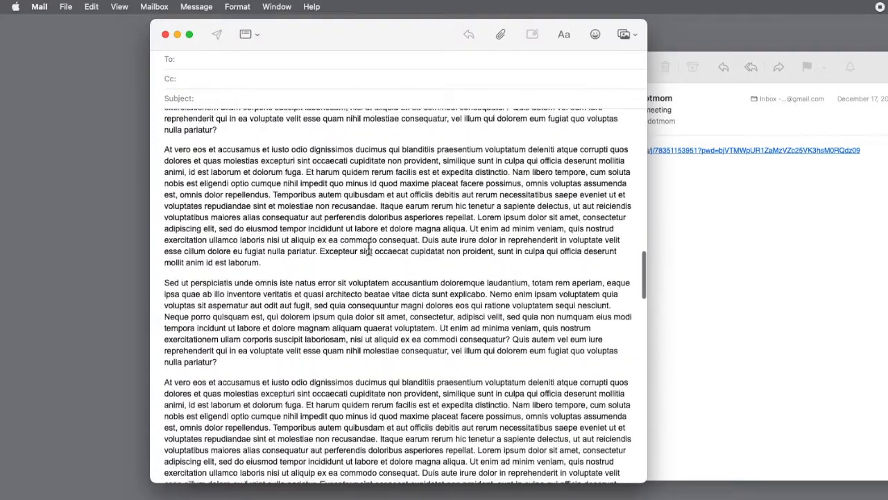